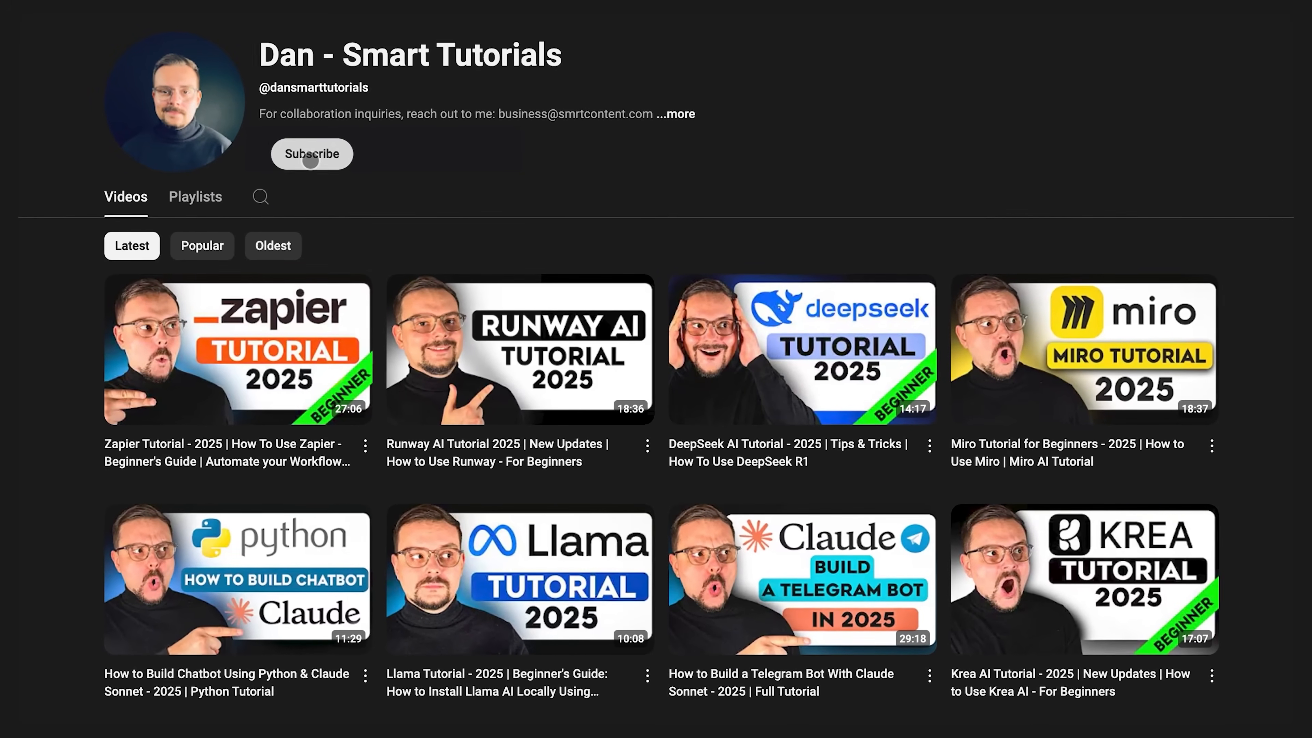
Step: Subscribe to the Dan - Smart Tutorials channel and reveal its notification options
click(312, 153)
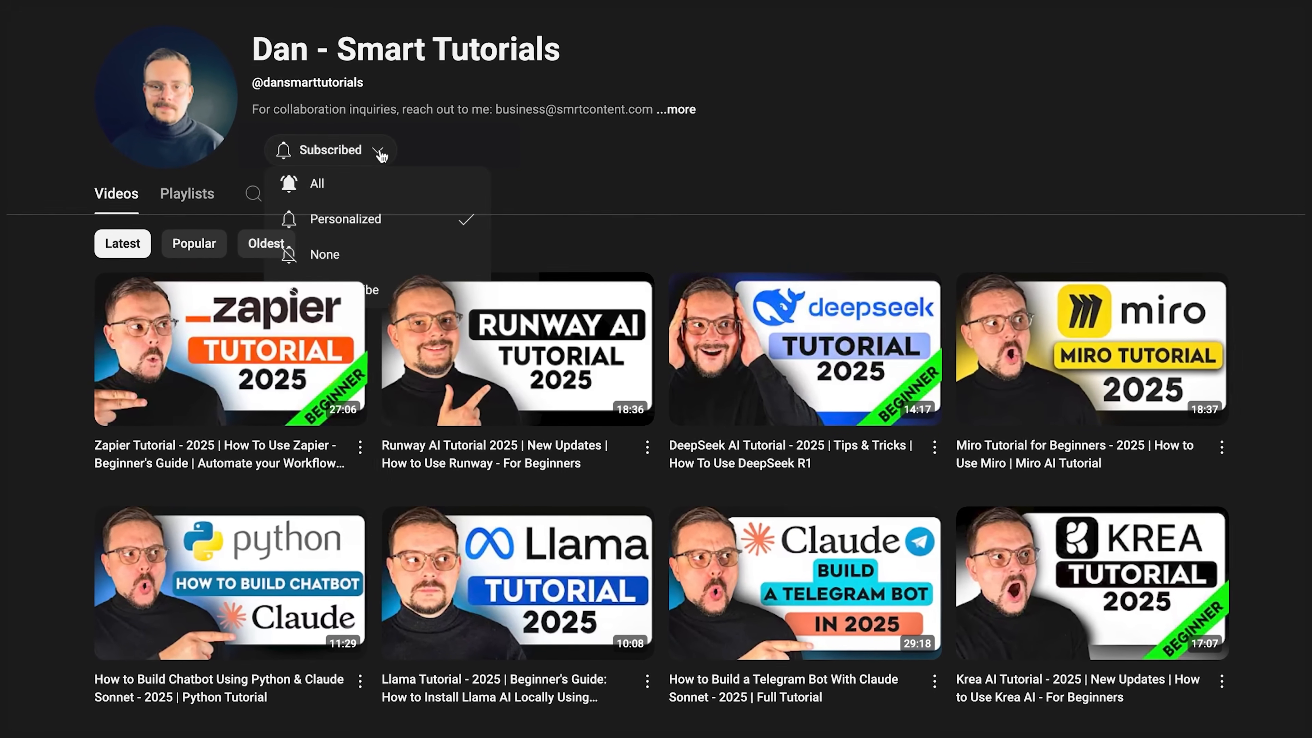